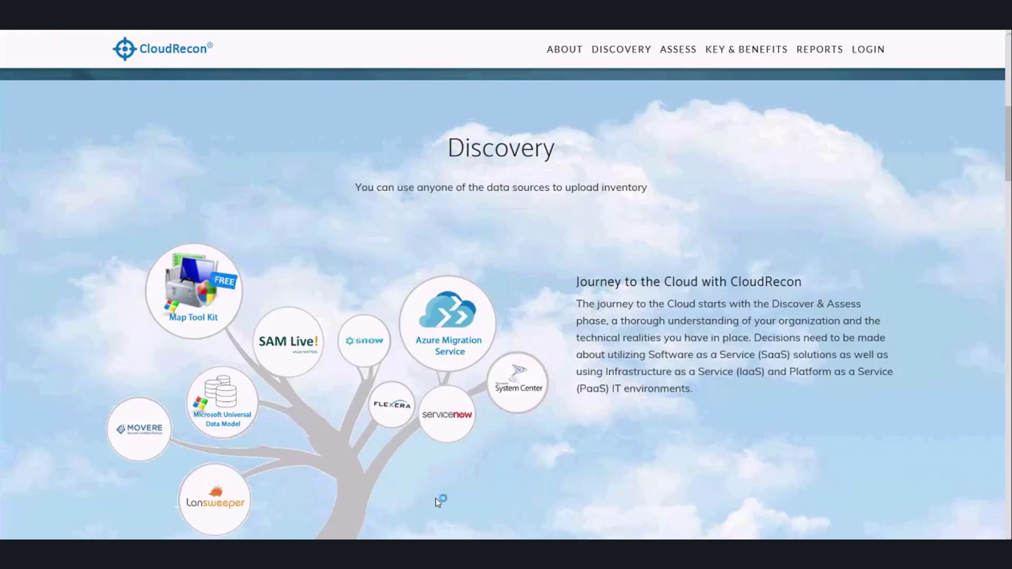
Sign in to the CloudRecon portal with a Microsoft work or school account password
{"action": "scroll", "scroll_direction": "down", "scroll_amount": 3}
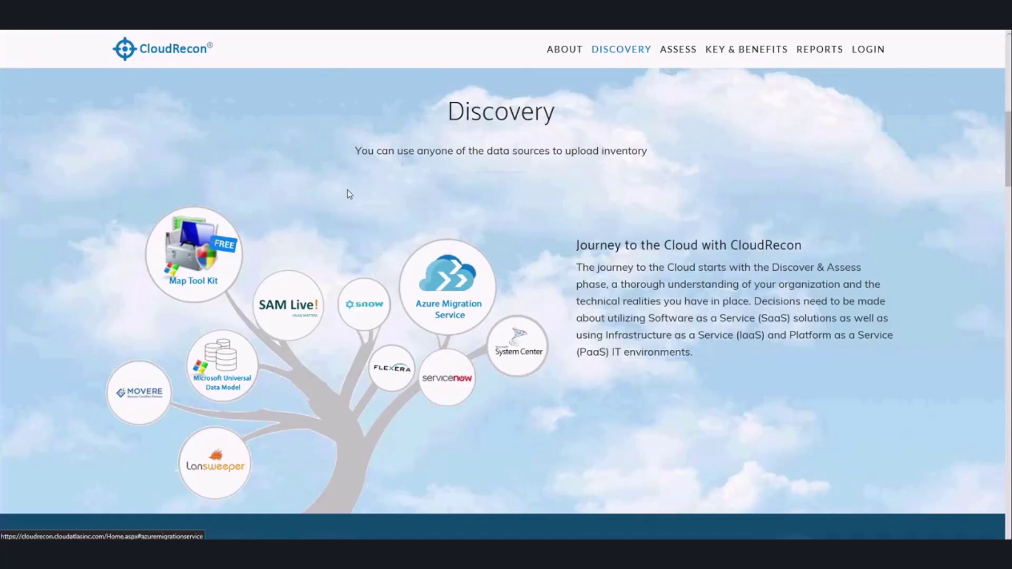
{"action": "left_click", "coordinate": [867, 50]}
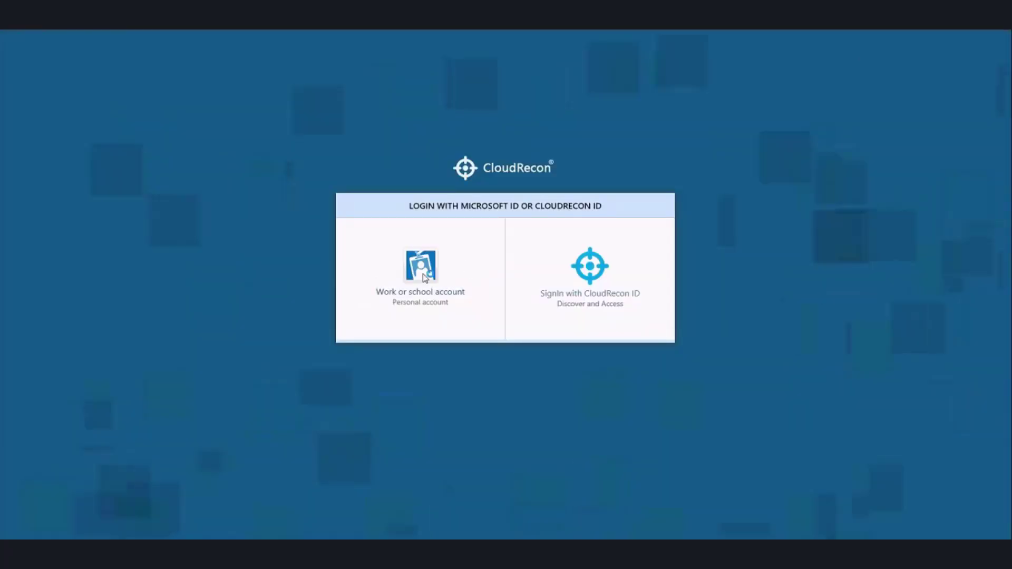
{"action": "left_click", "coordinate": [419, 271]}
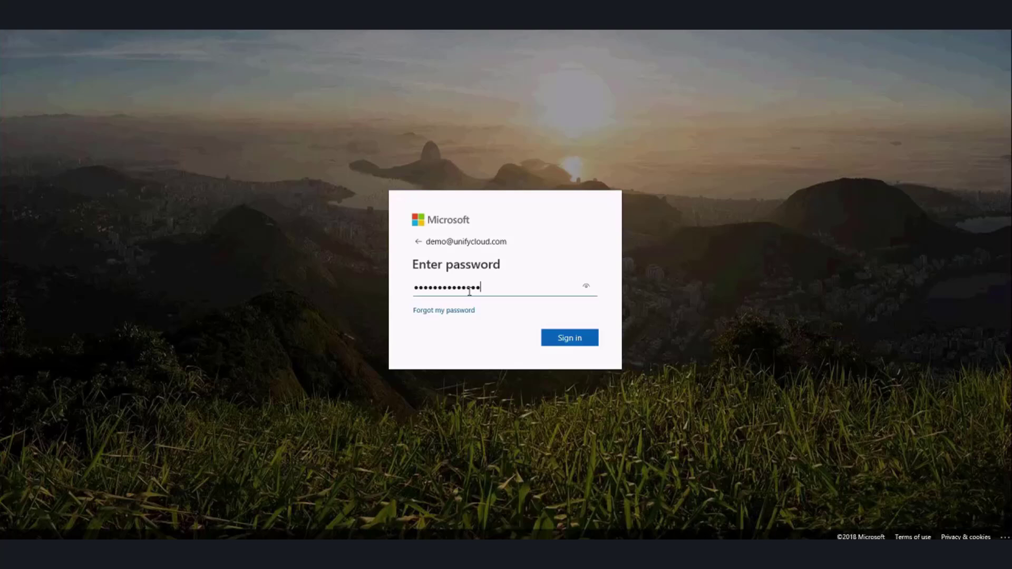
{"action": "left_click", "coordinate": [568, 337]}
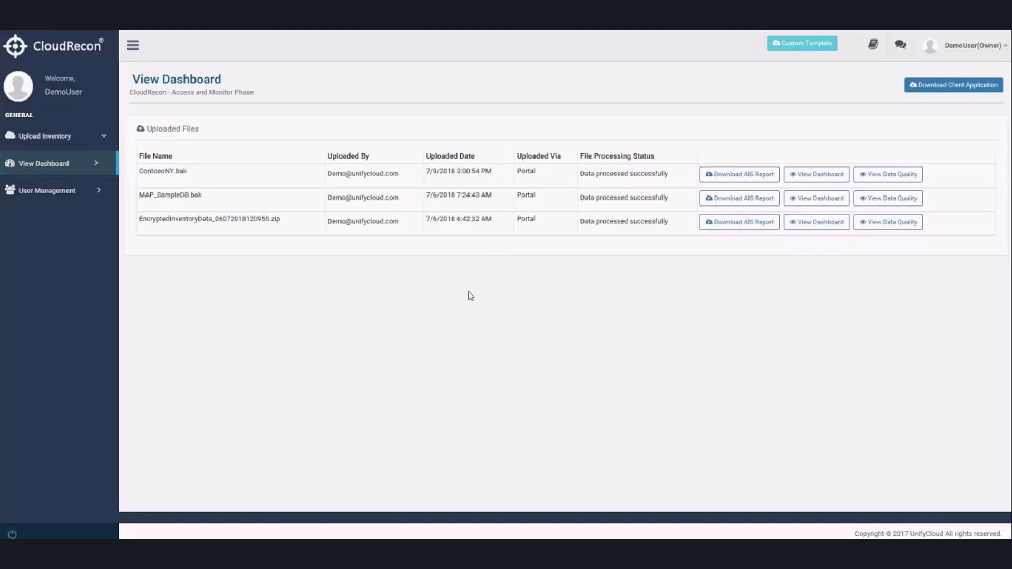
{"action": "mouse_move", "coordinate": [469, 289]}
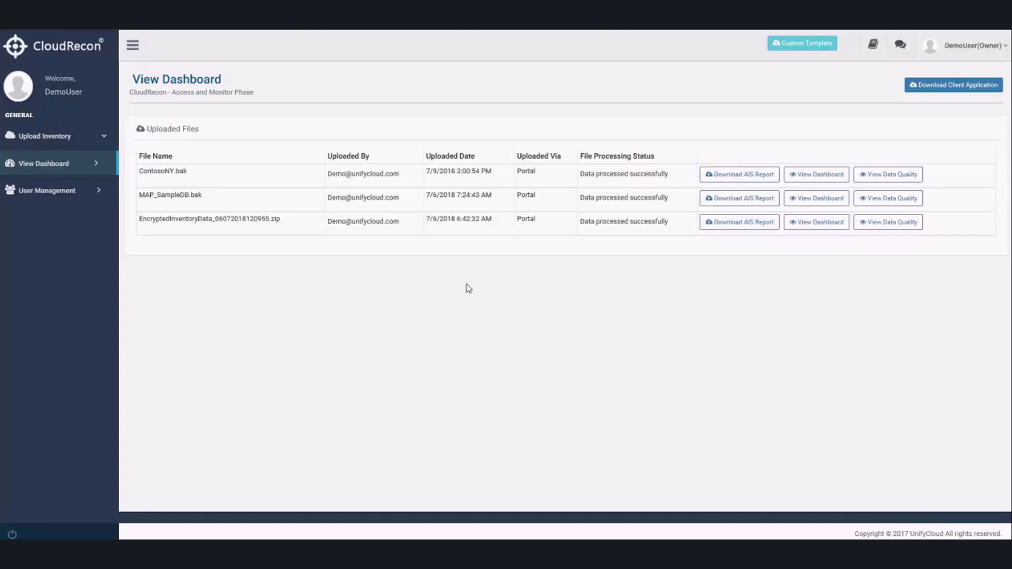
Expand Upload Inventory in the sidebar to list its .bak, template, CSV zip and merge options
{"action": "left_click", "coordinate": [46, 136]}
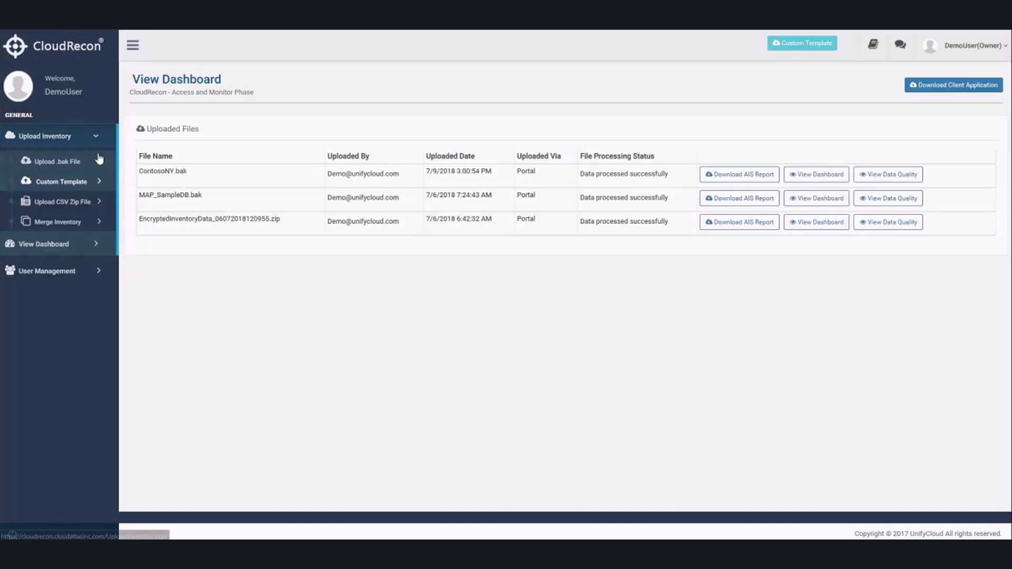
Show the Upload .bak File page with its license counts and empty upload area
{"action": "left_click", "coordinate": [57, 162]}
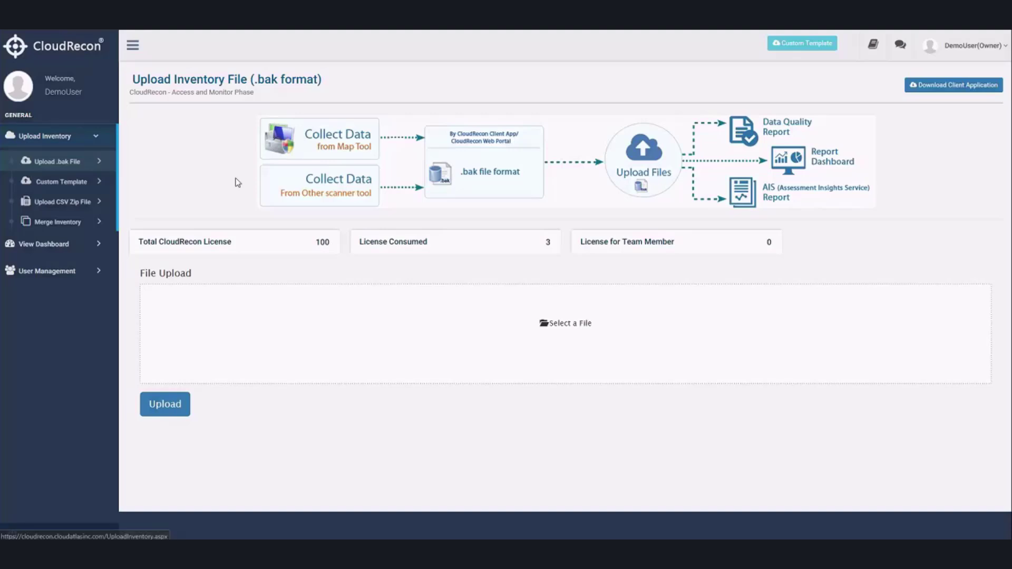
{"action": "mouse_move", "coordinate": [410, 217]}
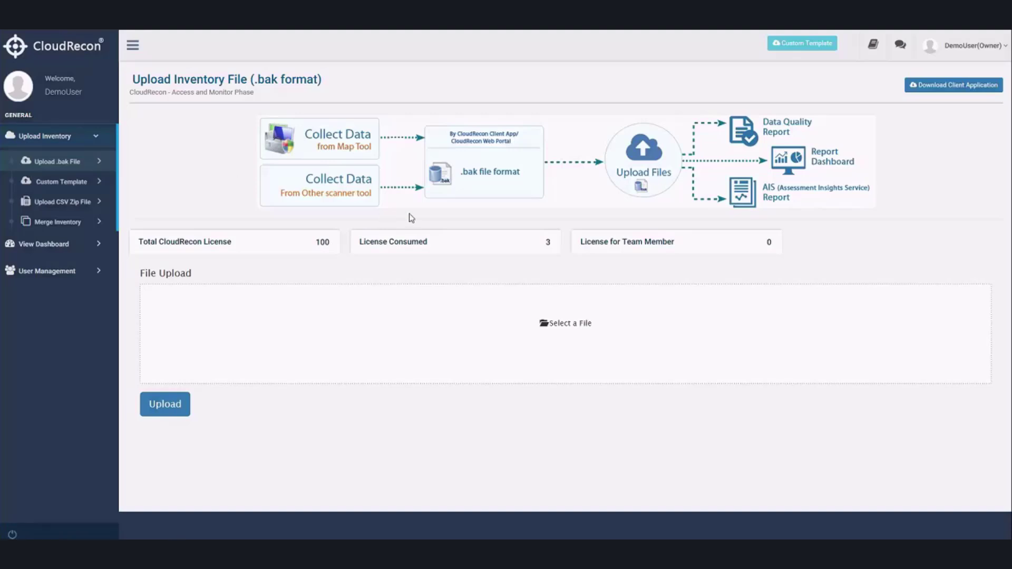
{"action": "mouse_move", "coordinate": [267, 215]}
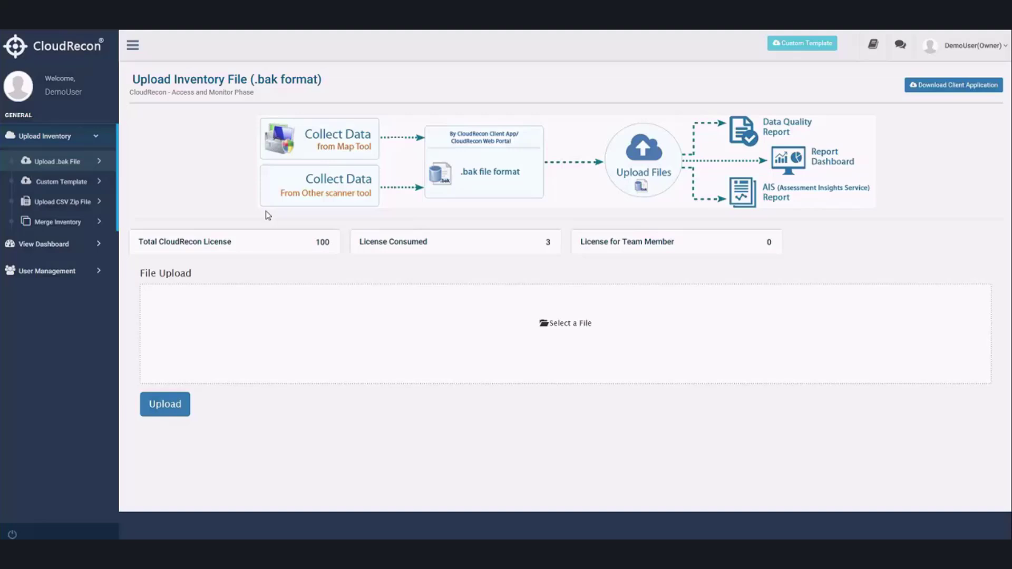
Browse the Custom Template and CSV Zip upload pages, ending on Merge Inventory
{"action": "left_click", "coordinate": [62, 182]}
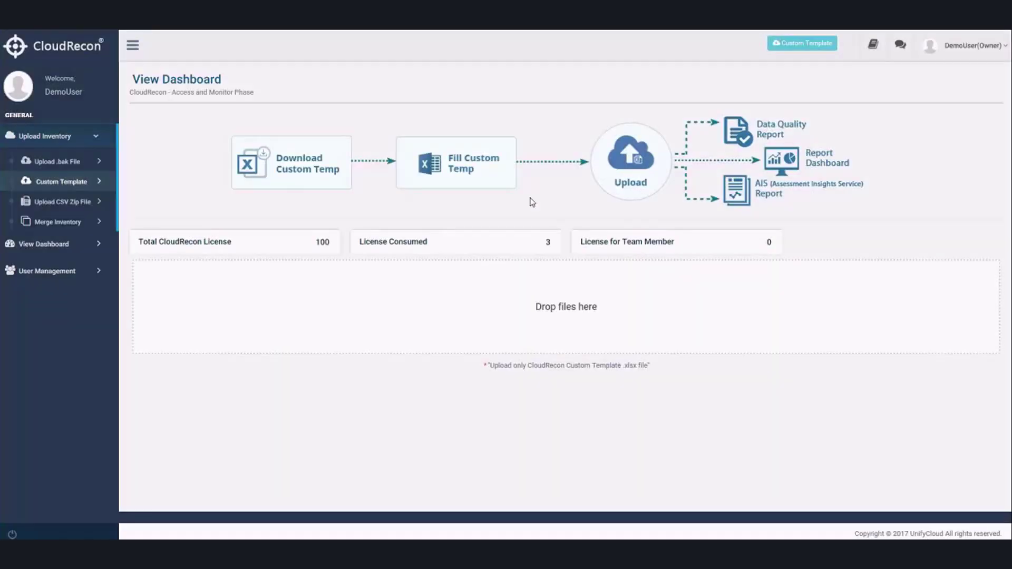
{"action": "mouse_move", "coordinate": [758, 57]}
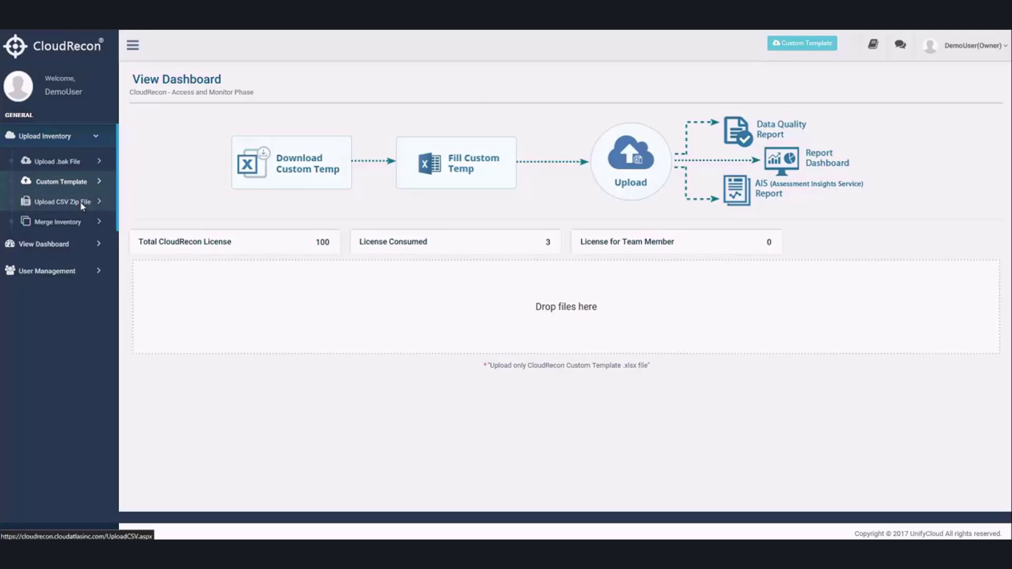
{"action": "left_click", "coordinate": [61, 202]}
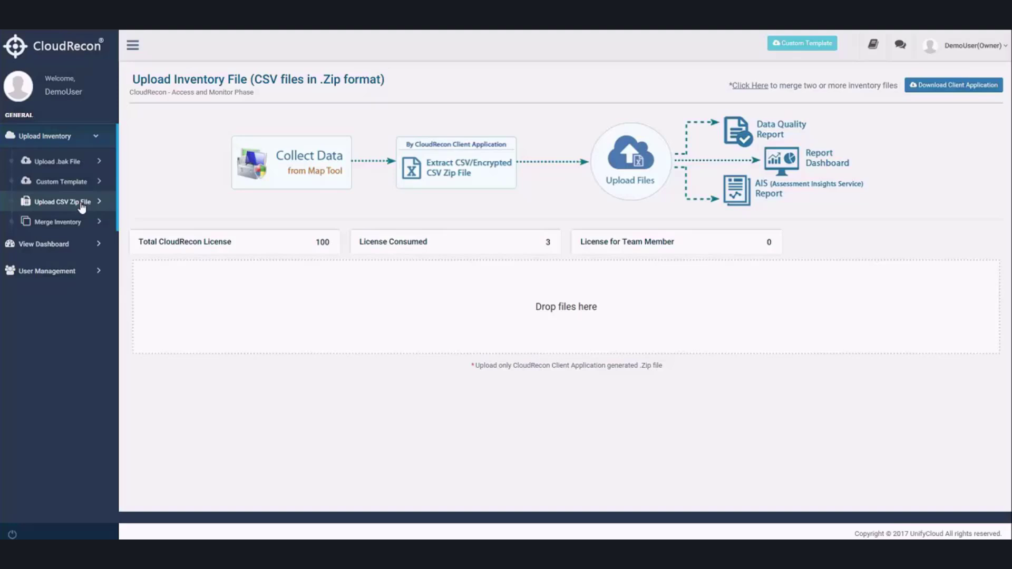
{"action": "left_click", "coordinate": [57, 222]}
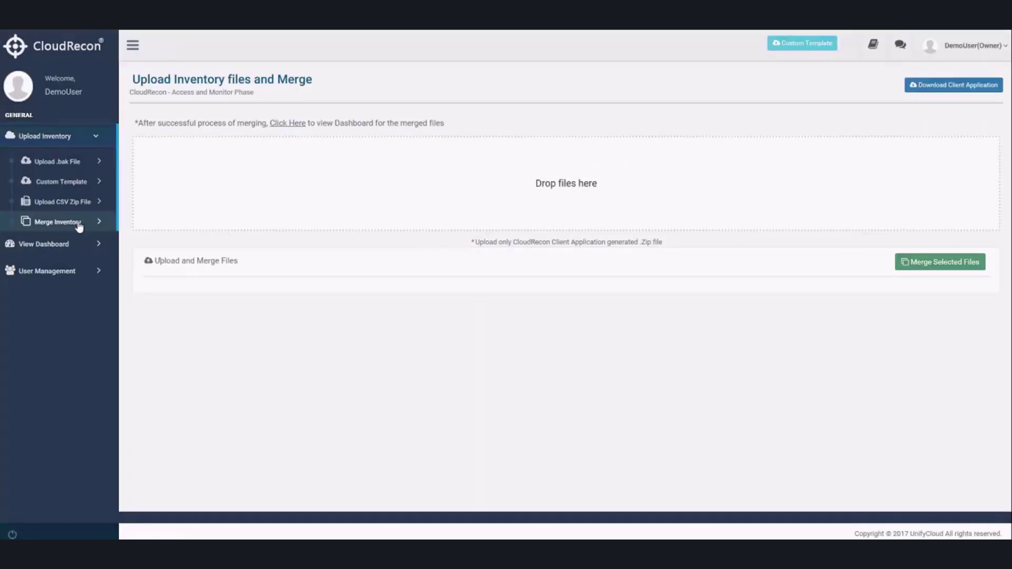